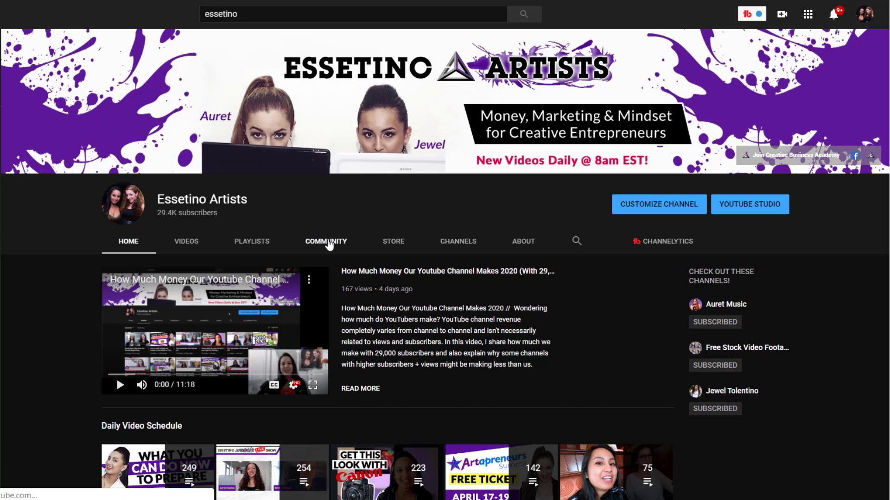
Step: Go to the channel's Community page and preview the POST dropdown's Schedule post option
{"action": "left_click", "coordinate": [326, 241]}
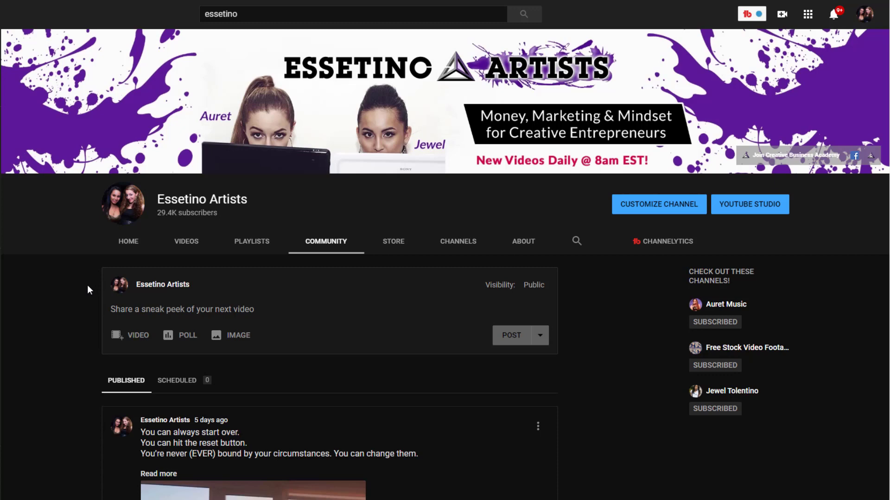
{"action": "mouse_move", "coordinate": [200, 392]}
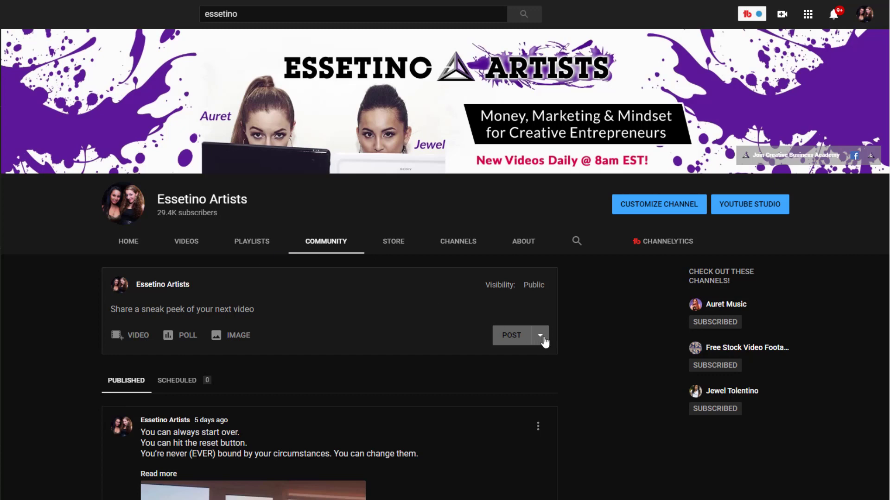
{"action": "left_click", "coordinate": [539, 335]}
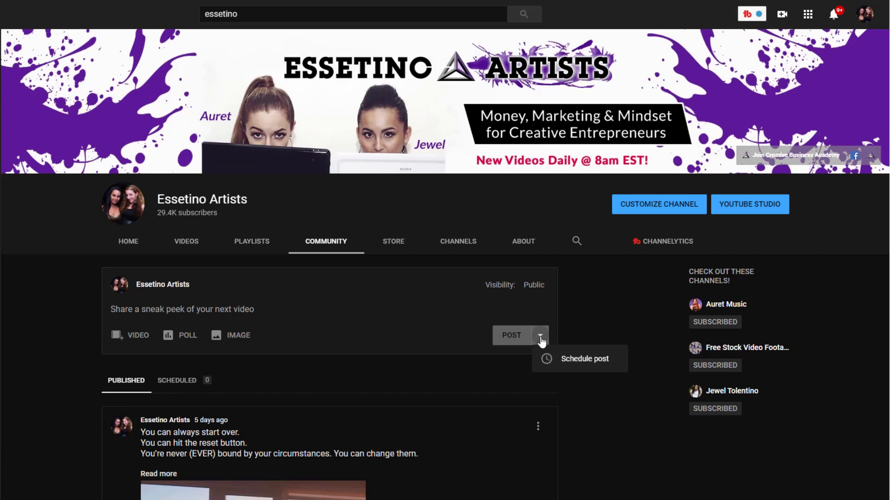
{"action": "mouse_move", "coordinate": [589, 312]}
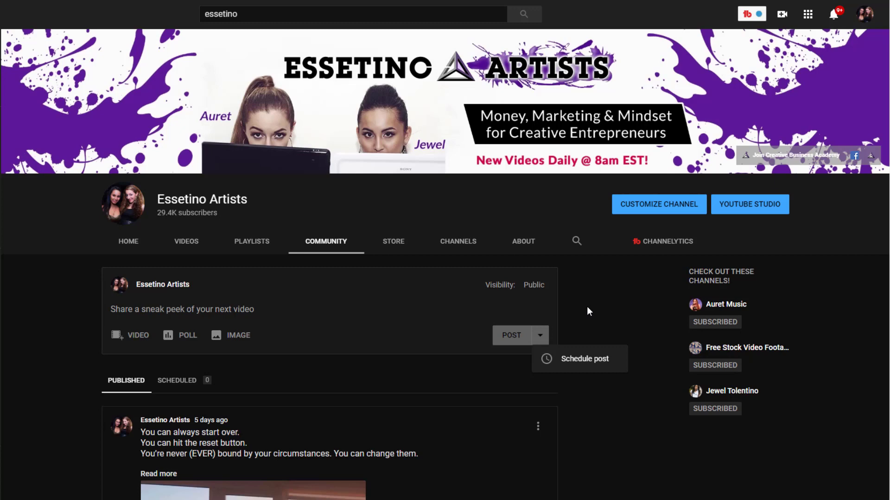
{"action": "left_click", "coordinate": [537, 335]}
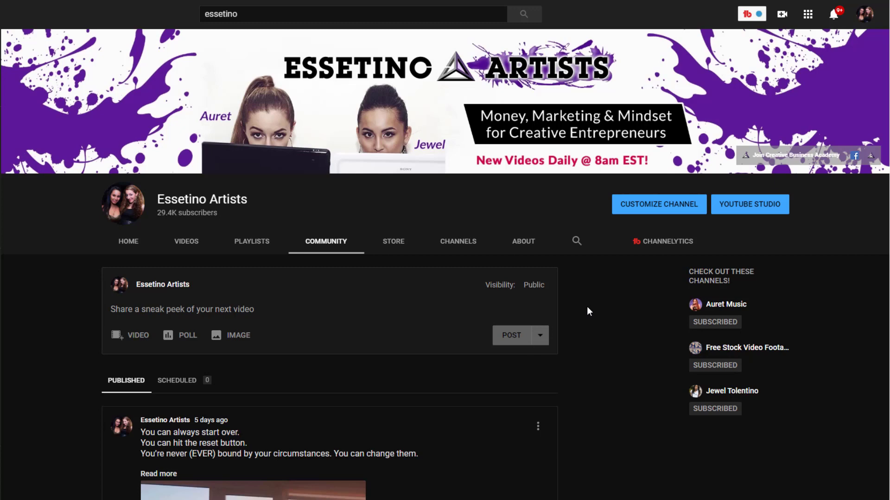
{"action": "scroll", "scroll_direction": "down", "scroll_amount": 3}
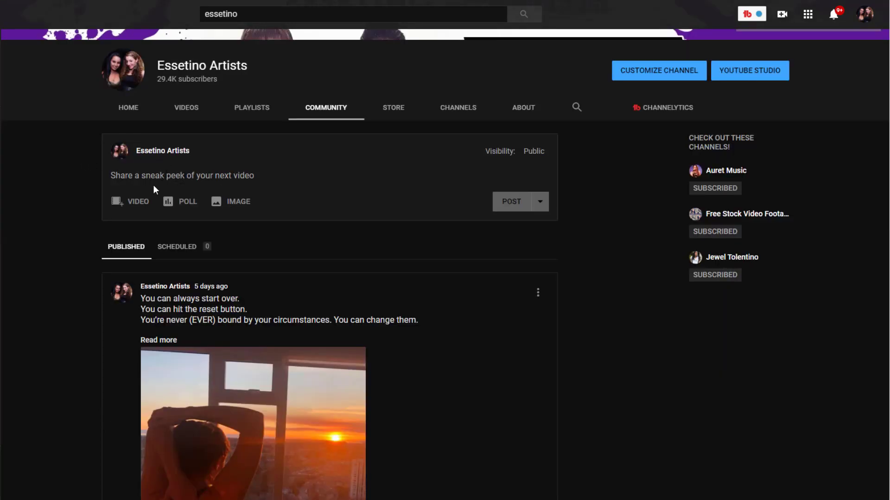
{"action": "mouse_move", "coordinate": [137, 202]}
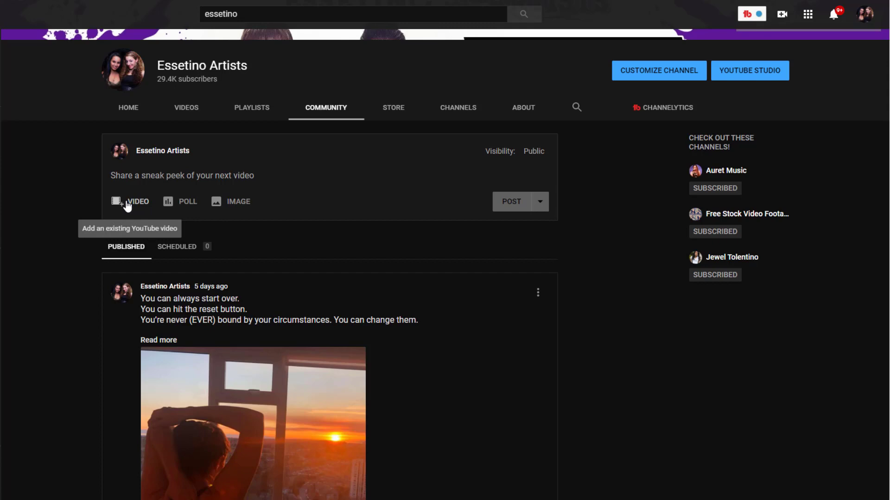
{"action": "mouse_move", "coordinate": [238, 201]}
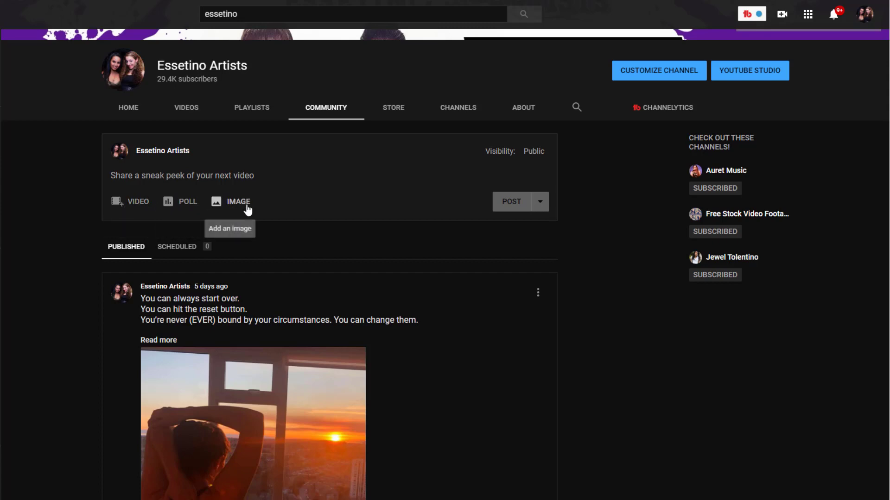
{"action": "mouse_move", "coordinate": [68, 193]}
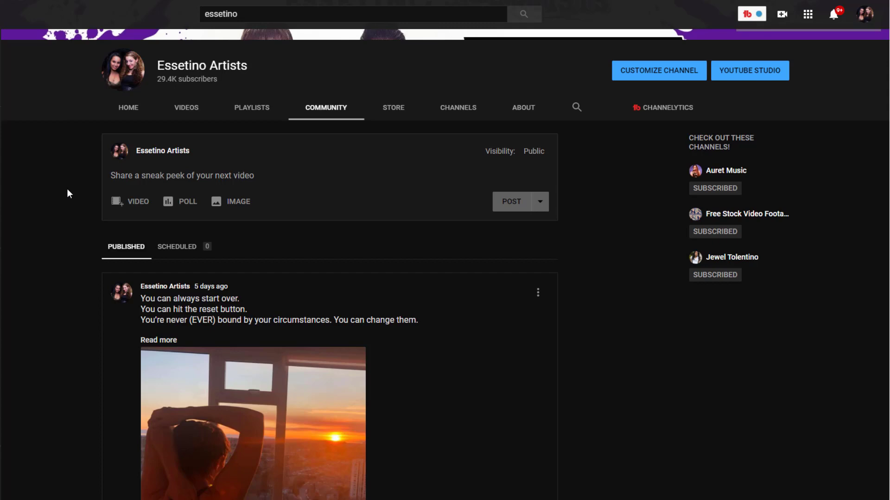
{"action": "mouse_move", "coordinate": [136, 201]}
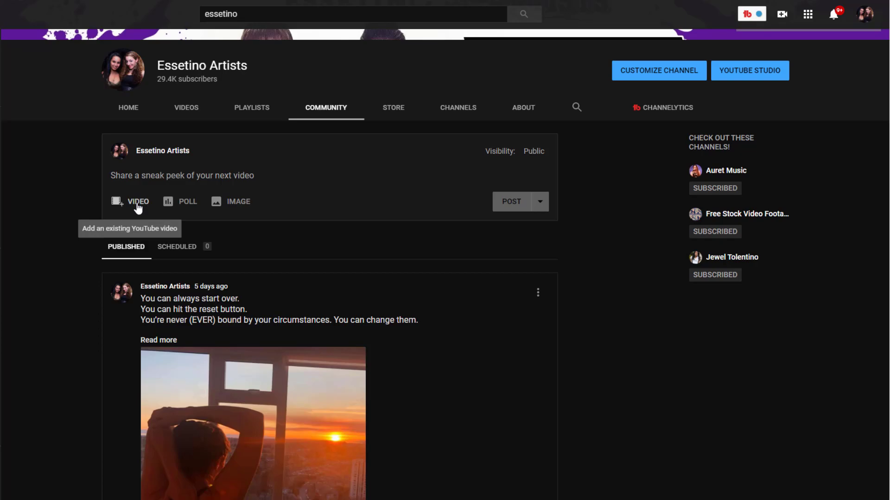
Step: Embed the channel's own 'Camtasia 2020 Overview of New Features' upload in the post draft
{"action": "left_click", "coordinate": [136, 201]}
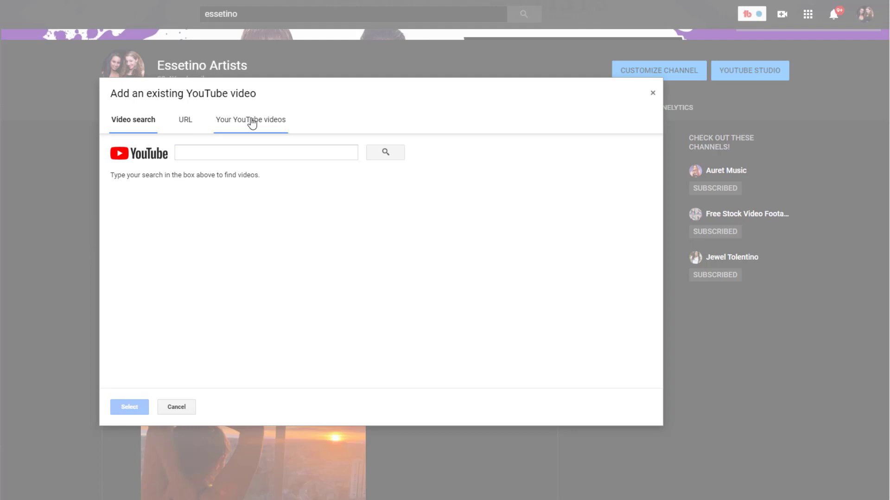
{"action": "left_click", "coordinate": [250, 120]}
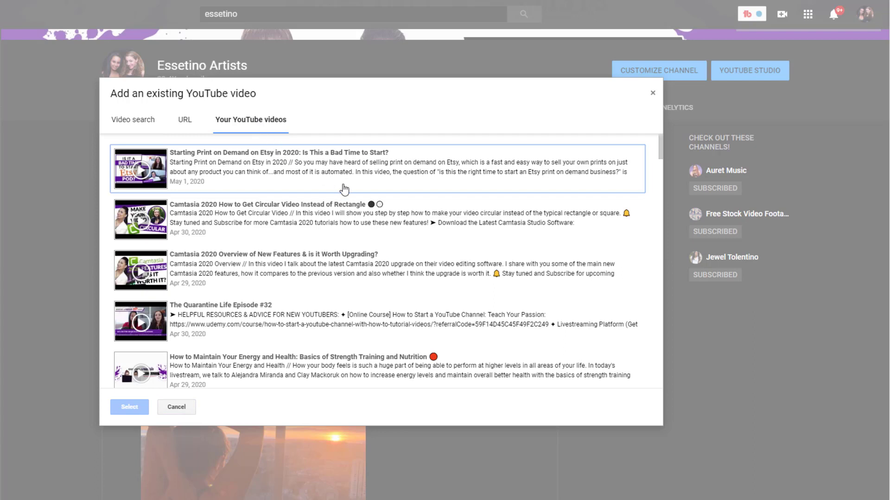
{"action": "mouse_move", "coordinate": [206, 267]}
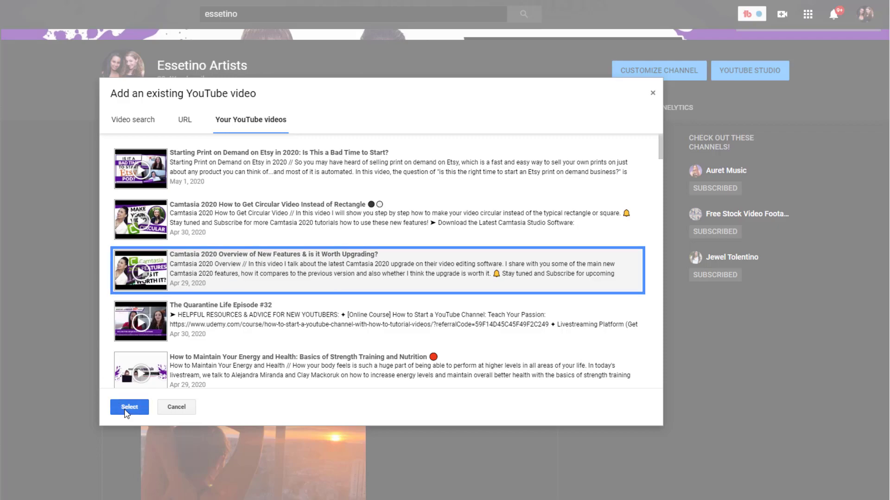
{"action": "left_click", "coordinate": [129, 408]}
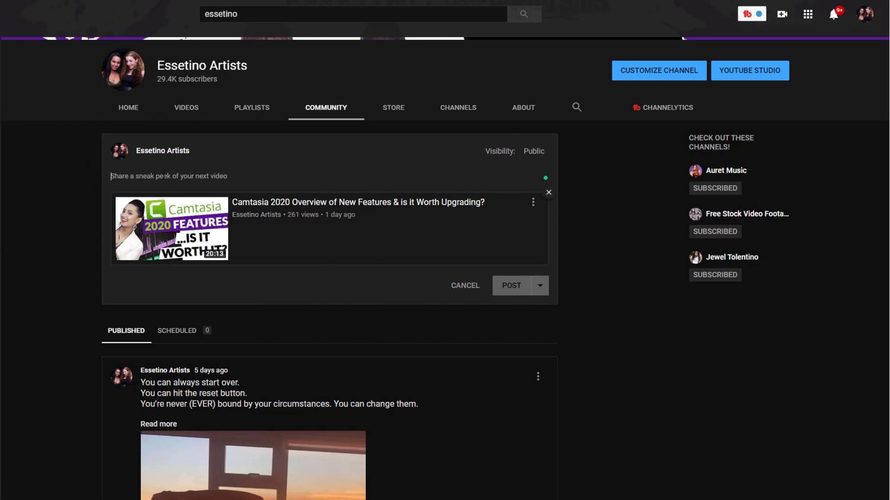
Step: Caption the post 'Is the new Camtasia 2020 worth it?' and reveal the publish-later options
{"action": "type", "text": "Is the new Camtasia 2020 worth it?"}
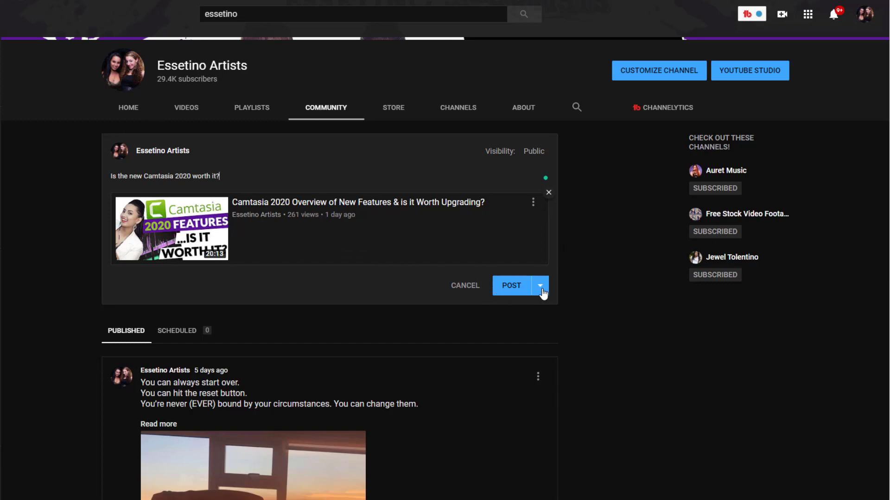
{"action": "left_click", "coordinate": [540, 285]}
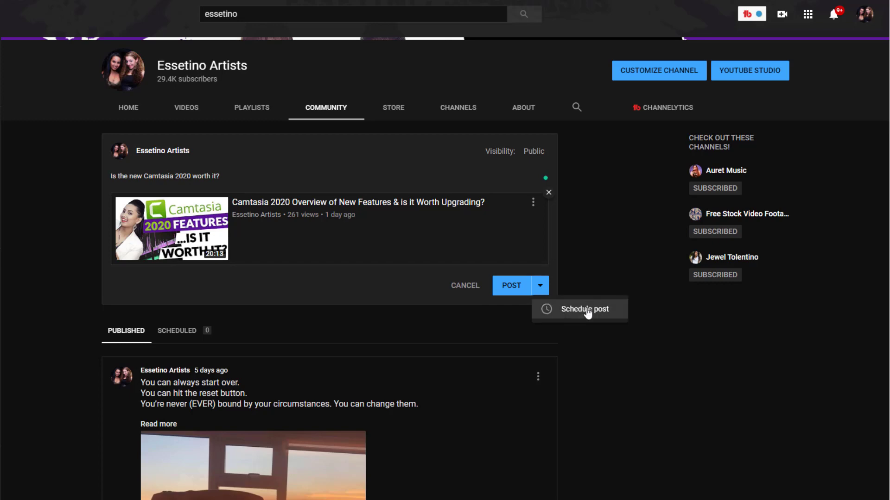
Step: Schedule the post for May 1, 2020 and scroll the time list toward 8:00 PM
{"action": "left_click", "coordinate": [585, 309]}
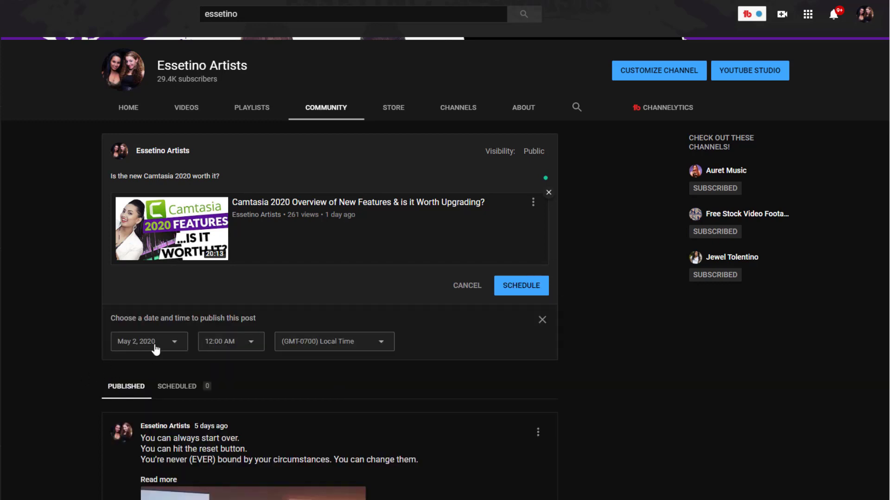
{"action": "left_click", "coordinate": [148, 341]}
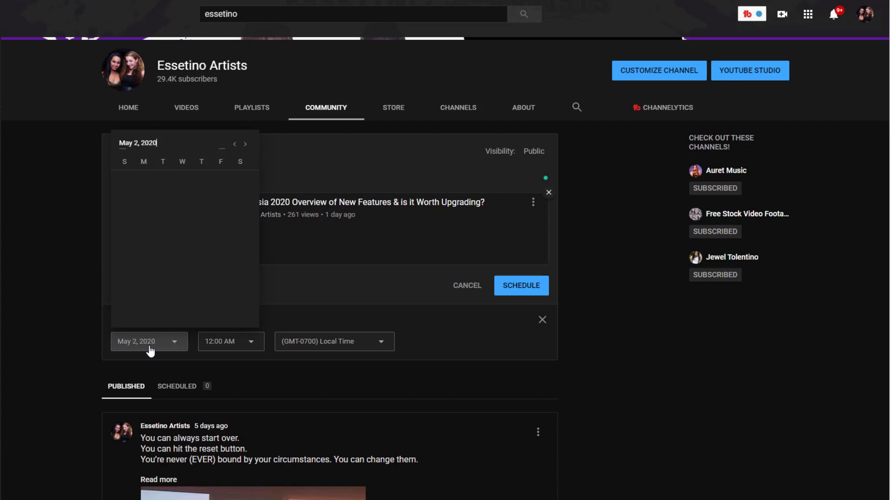
{"action": "left_click", "coordinate": [149, 341]}
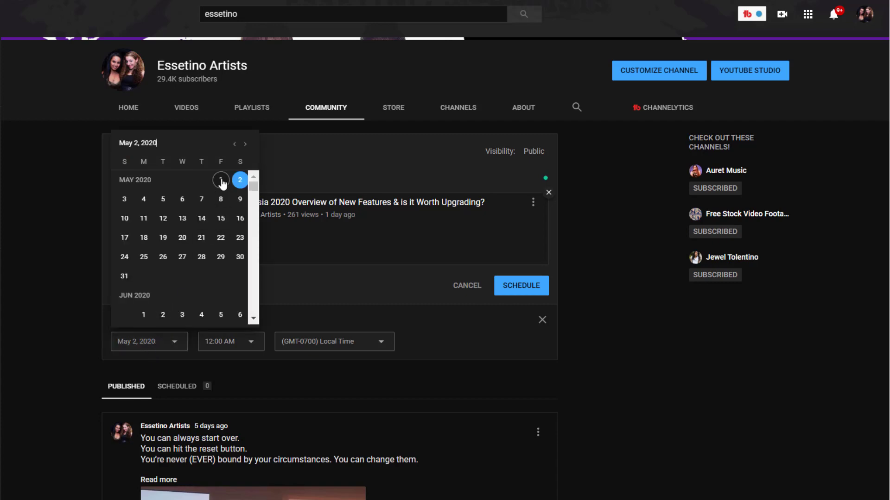
{"action": "left_click", "coordinate": [221, 181]}
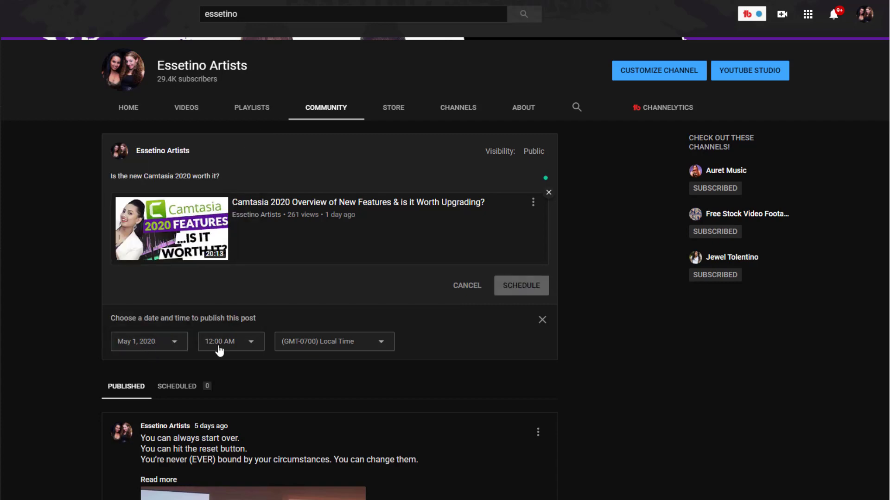
{"action": "left_click", "coordinate": [230, 342]}
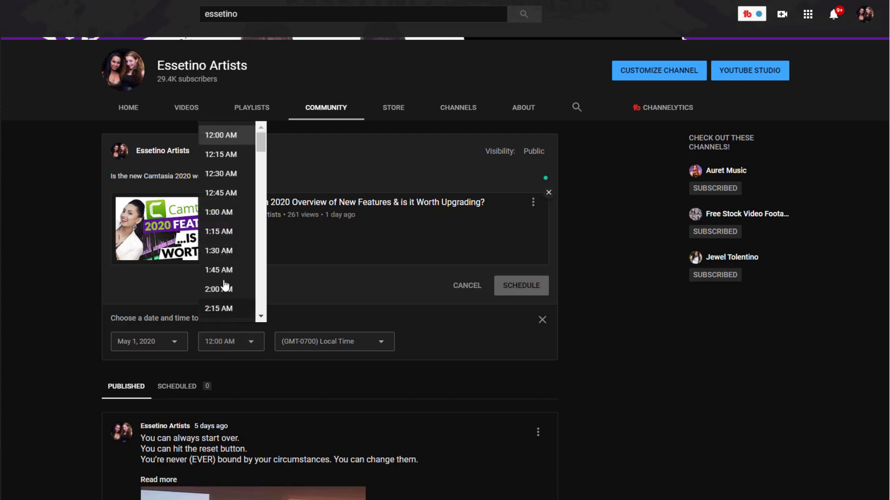
{"action": "scroll", "scroll_direction": "down", "scroll_amount": 3}
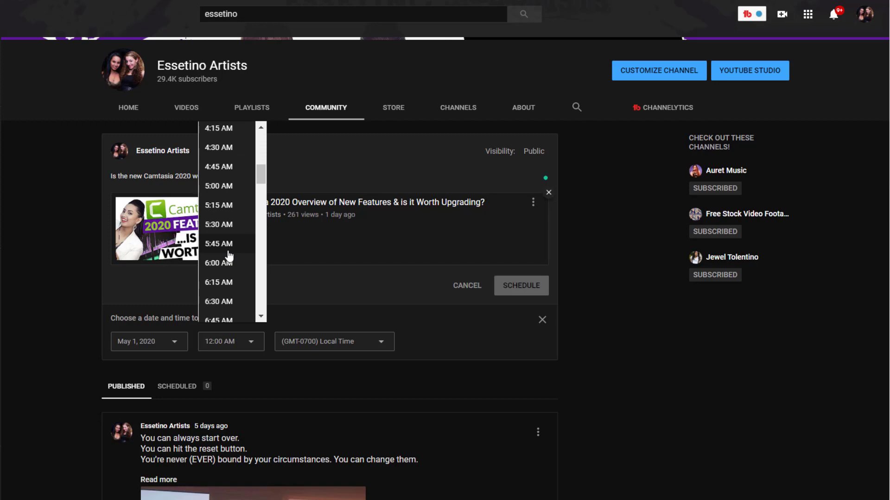
{"action": "scroll", "scroll_direction": "down", "scroll_amount": 3}
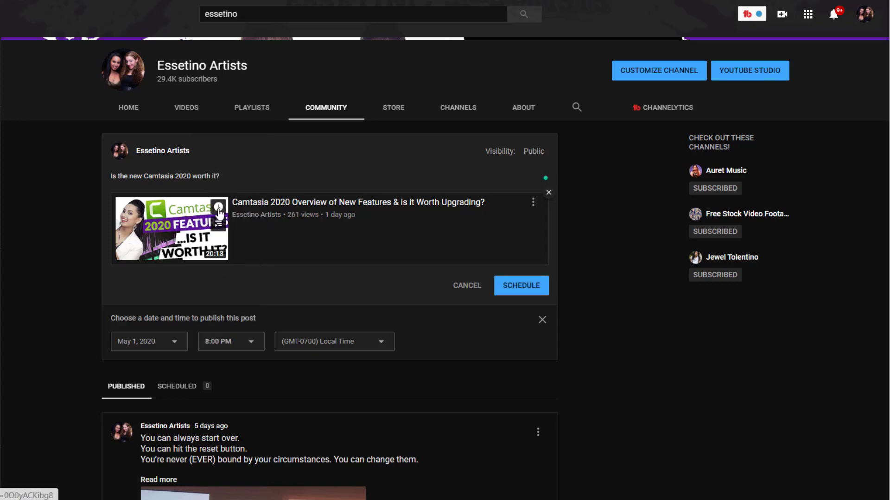
{"action": "mouse_move", "coordinate": [494, 312]}
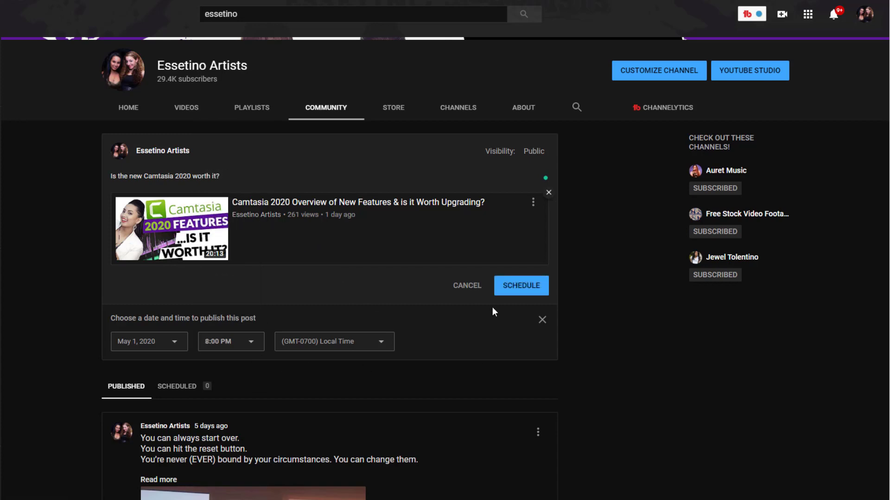
Step: Confirm the schedule and verify the Camtasia post is queued under Scheduled posts
{"action": "left_click", "coordinate": [520, 286]}
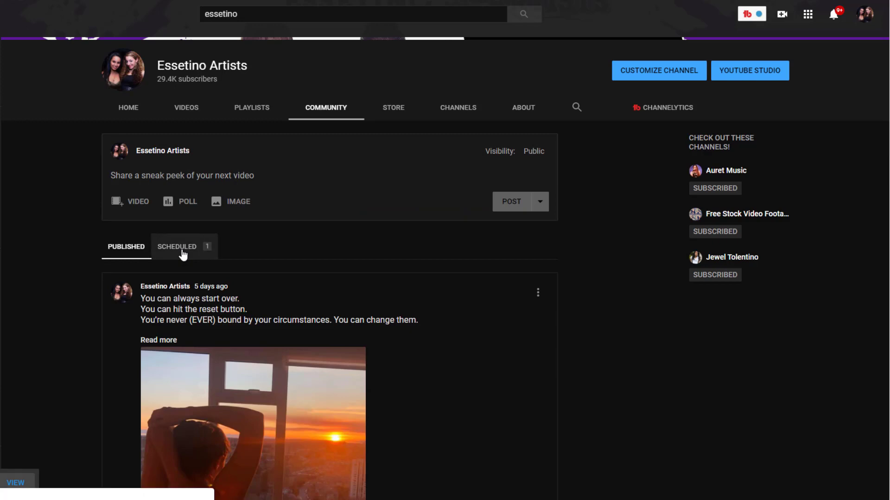
{"action": "left_click", "coordinate": [176, 247]}
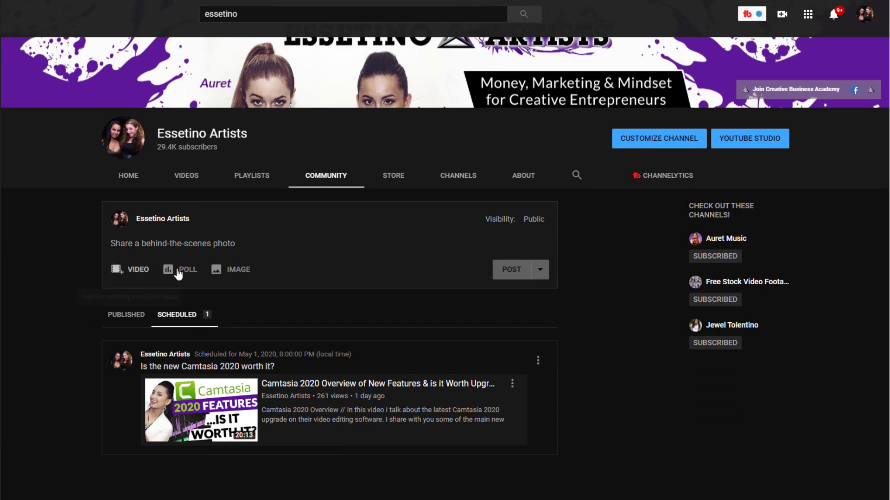
{"action": "left_click", "coordinate": [126, 313]}
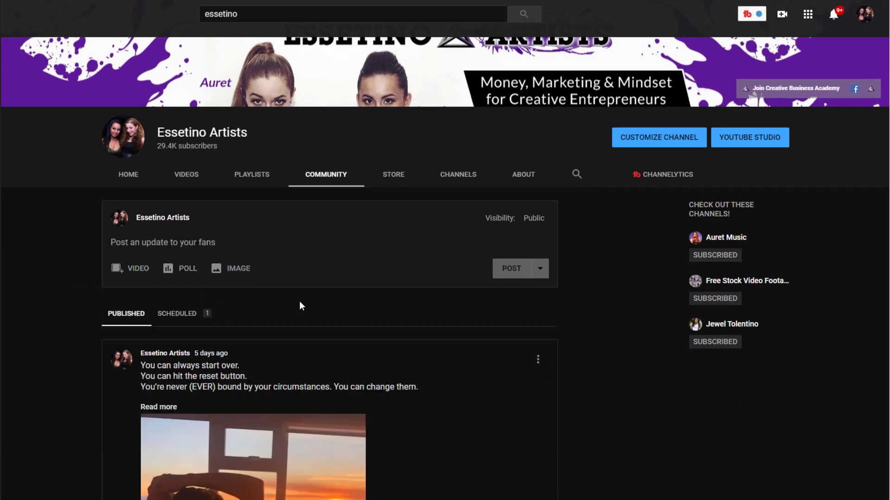